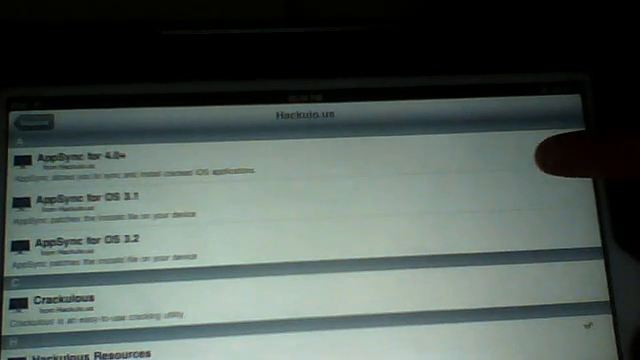
- Reinstall the AppSync for 4.0+ package from the Hackulous source via Modify
click(90, 158)
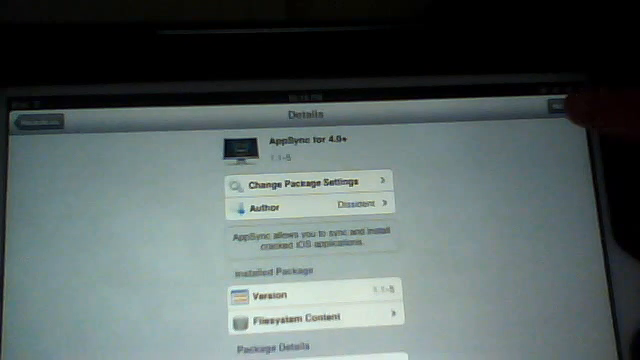
click(558, 104)
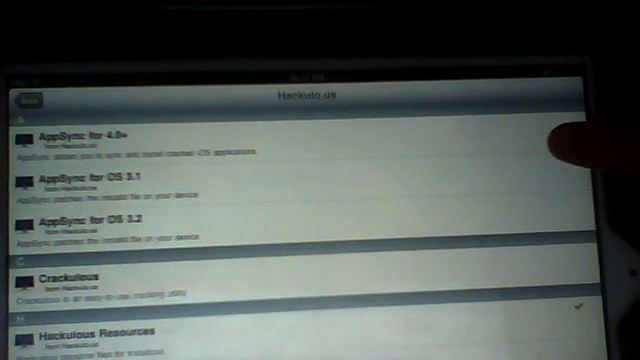
- Choose the Installous package from the Hackulous list for reinstalling
click(130, 140)
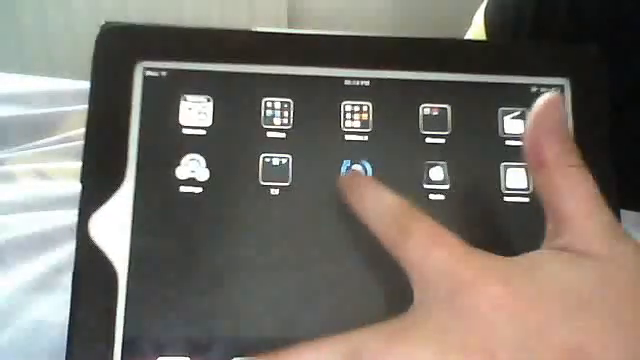
- Launch the App Store from the home screen to reach the Top Charts
click(356, 176)
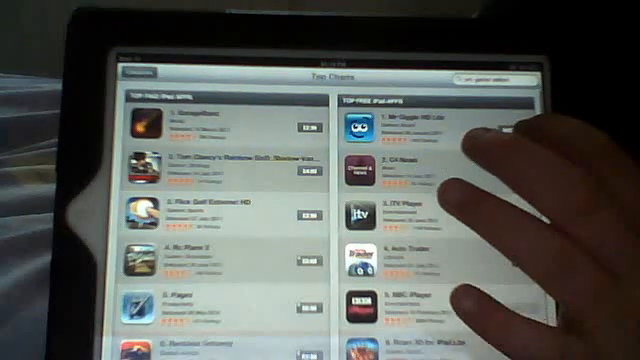